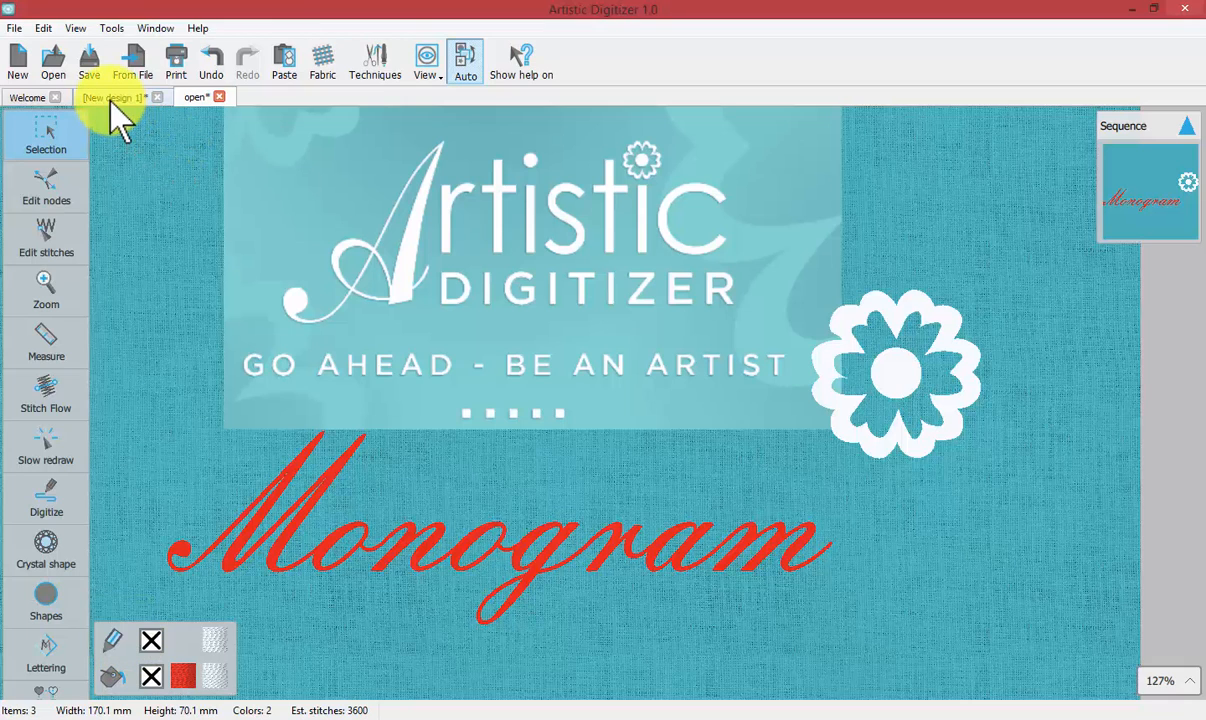
- Switch to the blank New design 1 and show the Text and Monogram lettering options
left_click(113, 97)
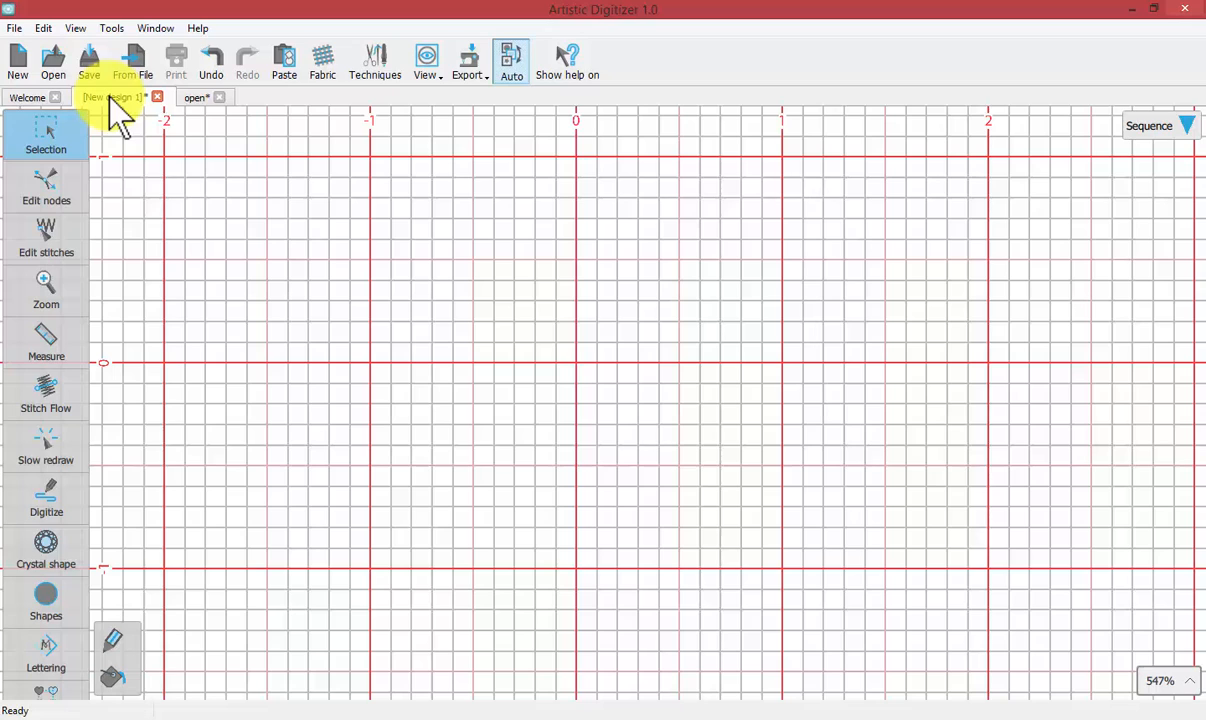
left_click(46, 655)
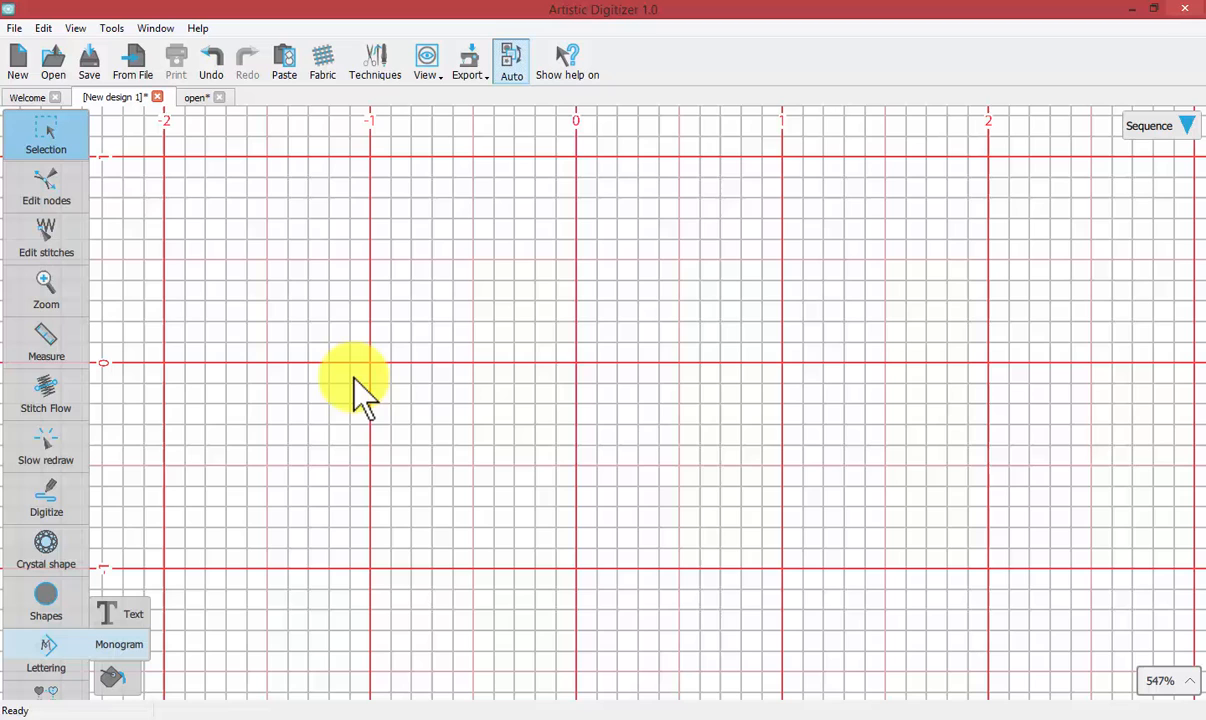
- Preview a new Acadian 'ABC' monogram with proportional width and height
left_click(46, 650)
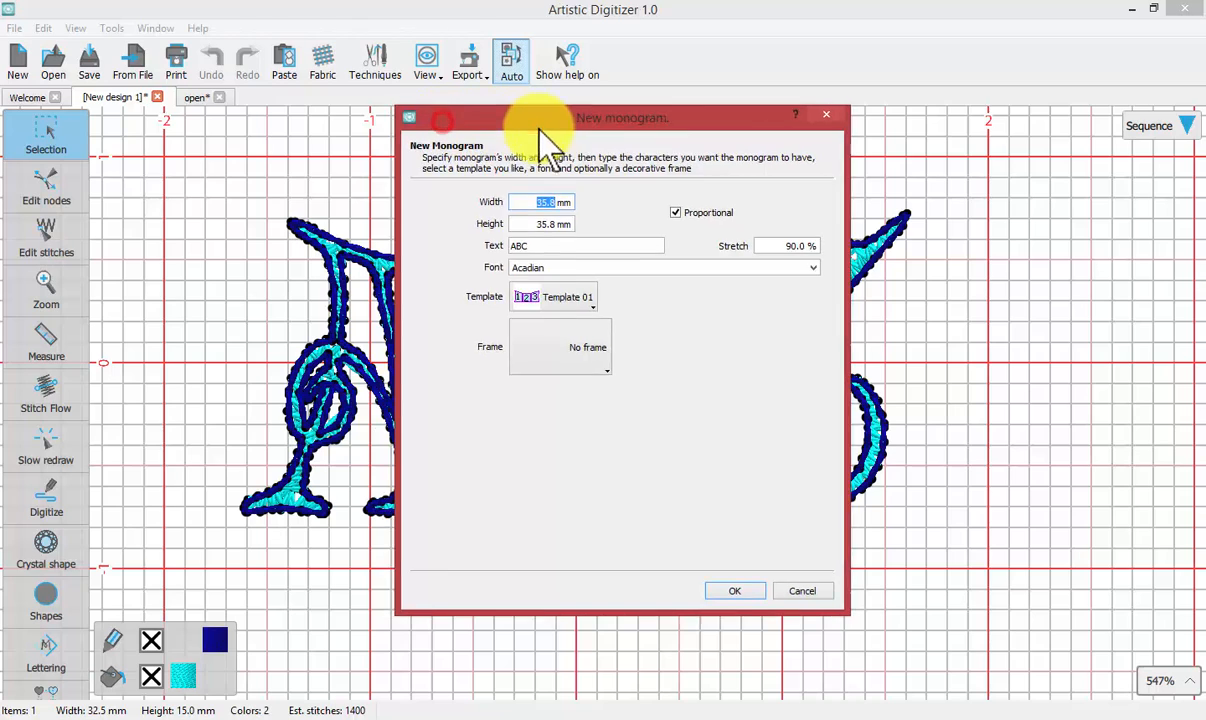
left_click_drag(622, 117, 968, 156)
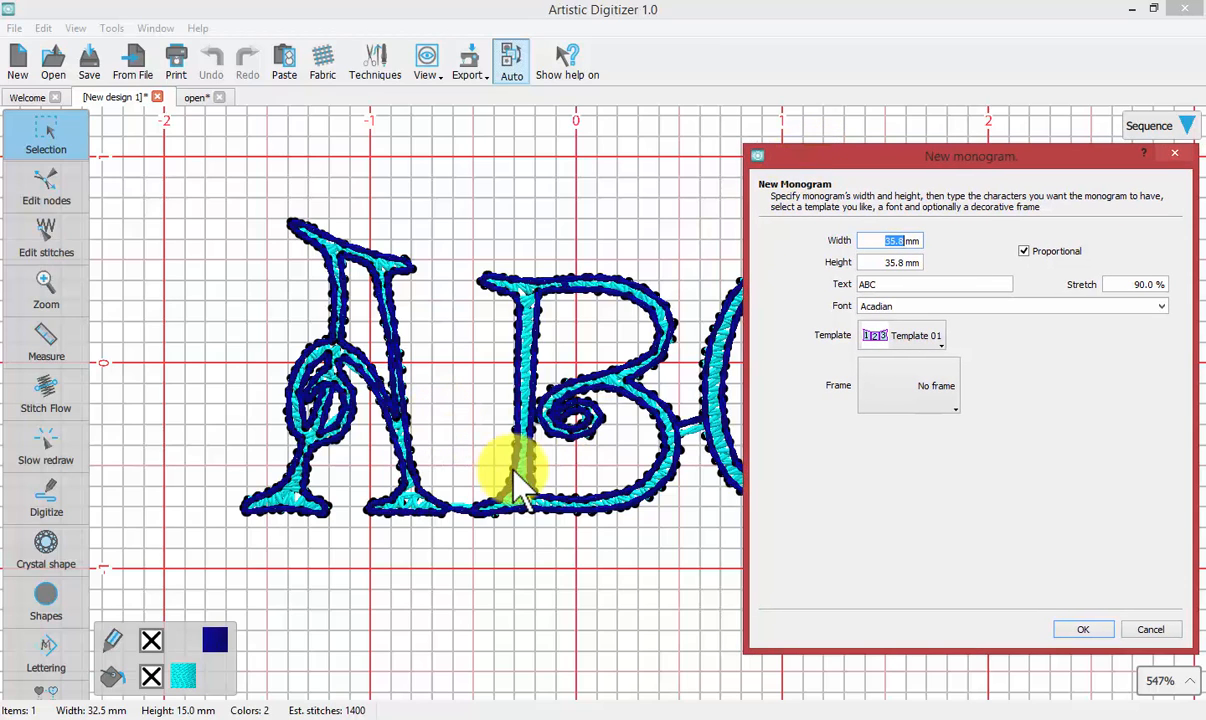
mouse_move(575, 475)
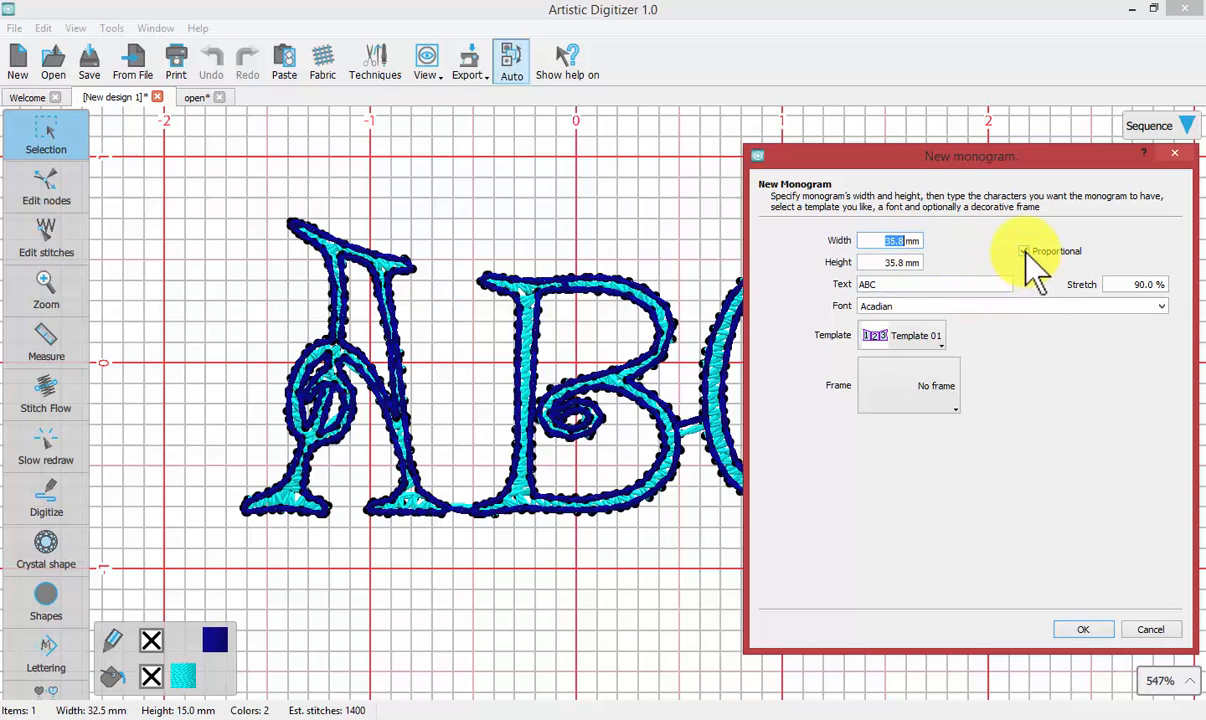
left_click(1024, 251)
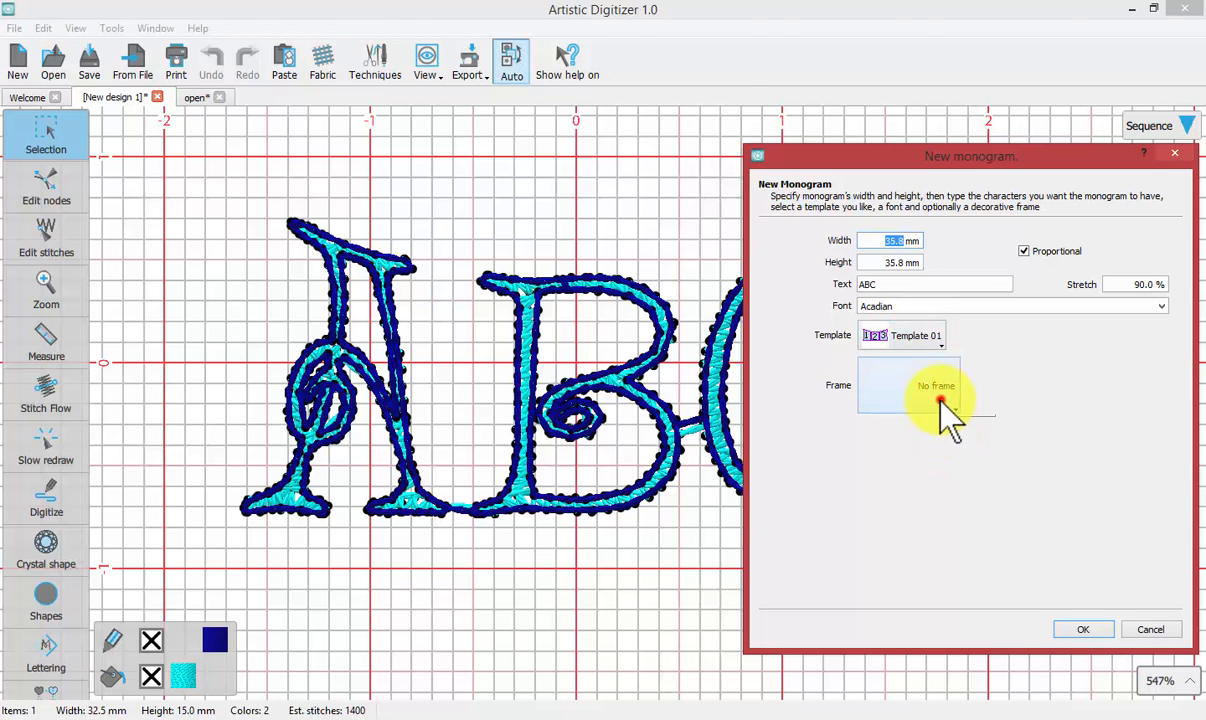
- Add the diamond border frame from the Frame list around the ABC monogram
left_click(937, 390)
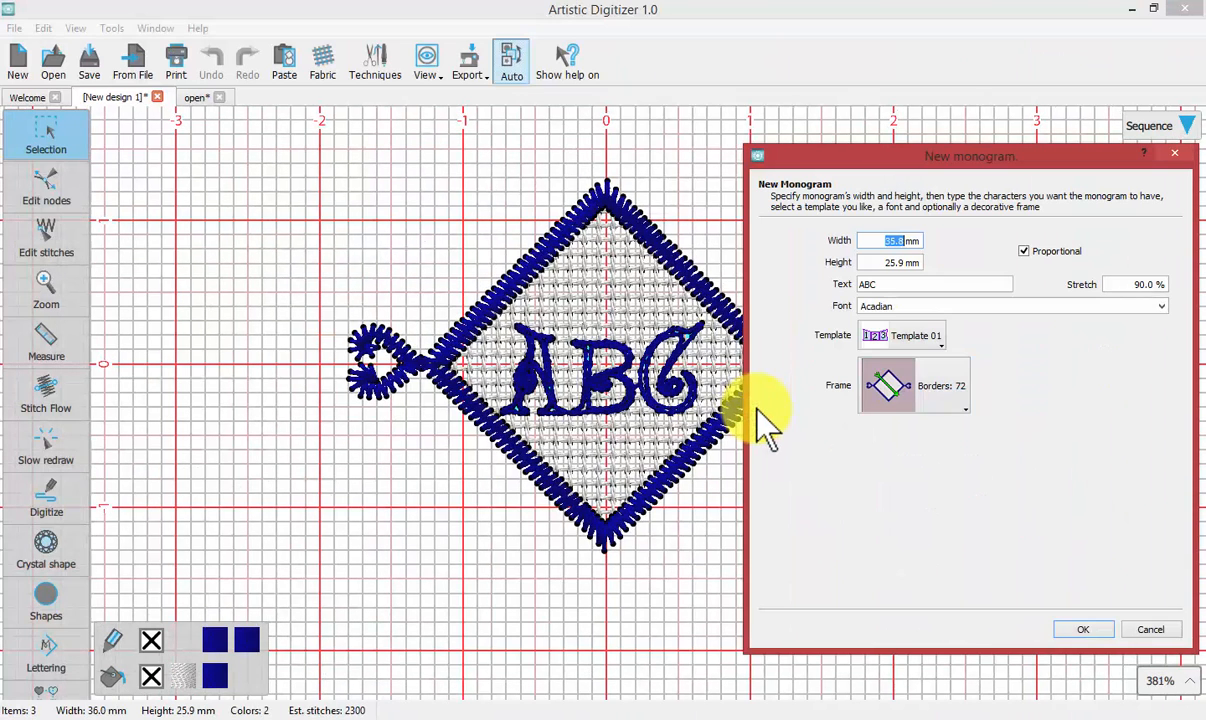
mouse_move(660, 370)
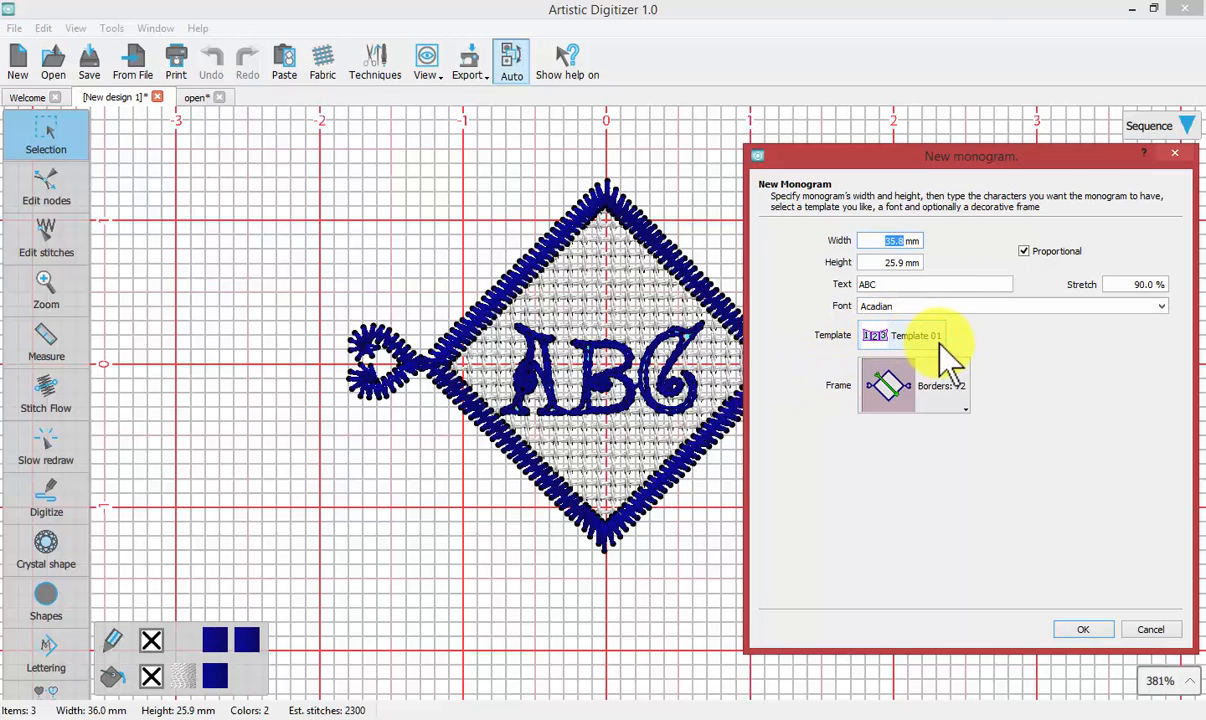
- Apply the Template 09 layout, arranging the letters A, large C, B
left_click(930, 335)
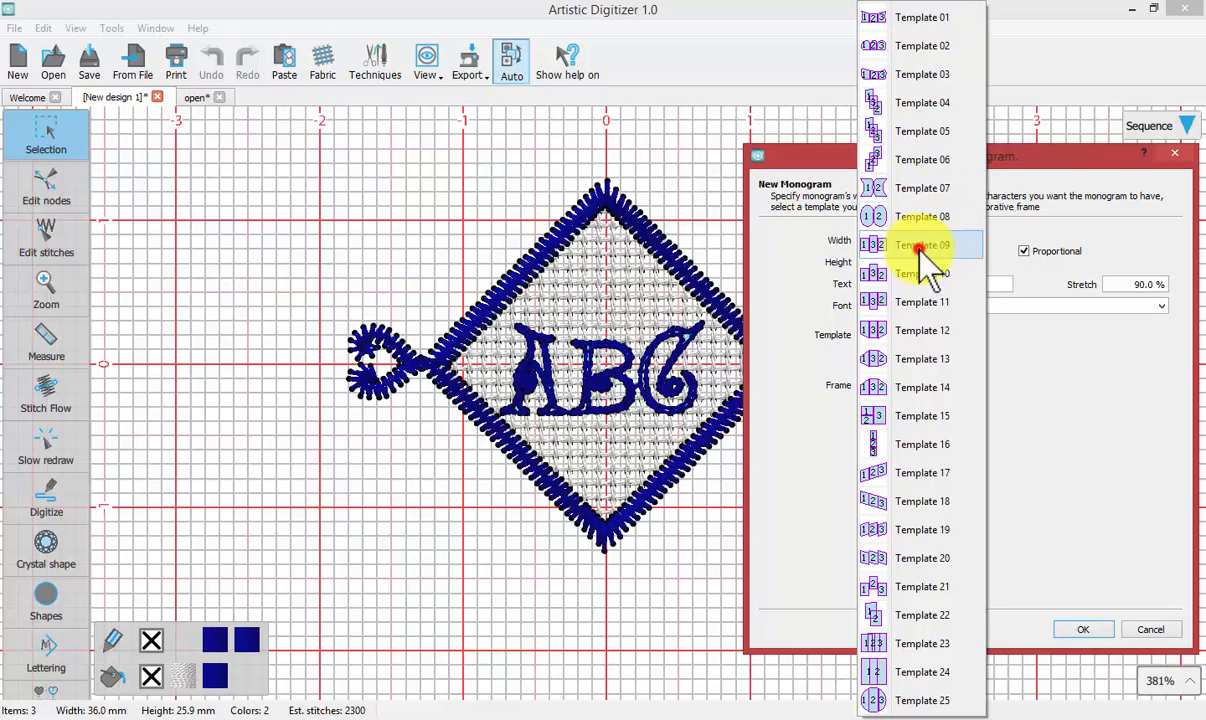
left_click(921, 244)
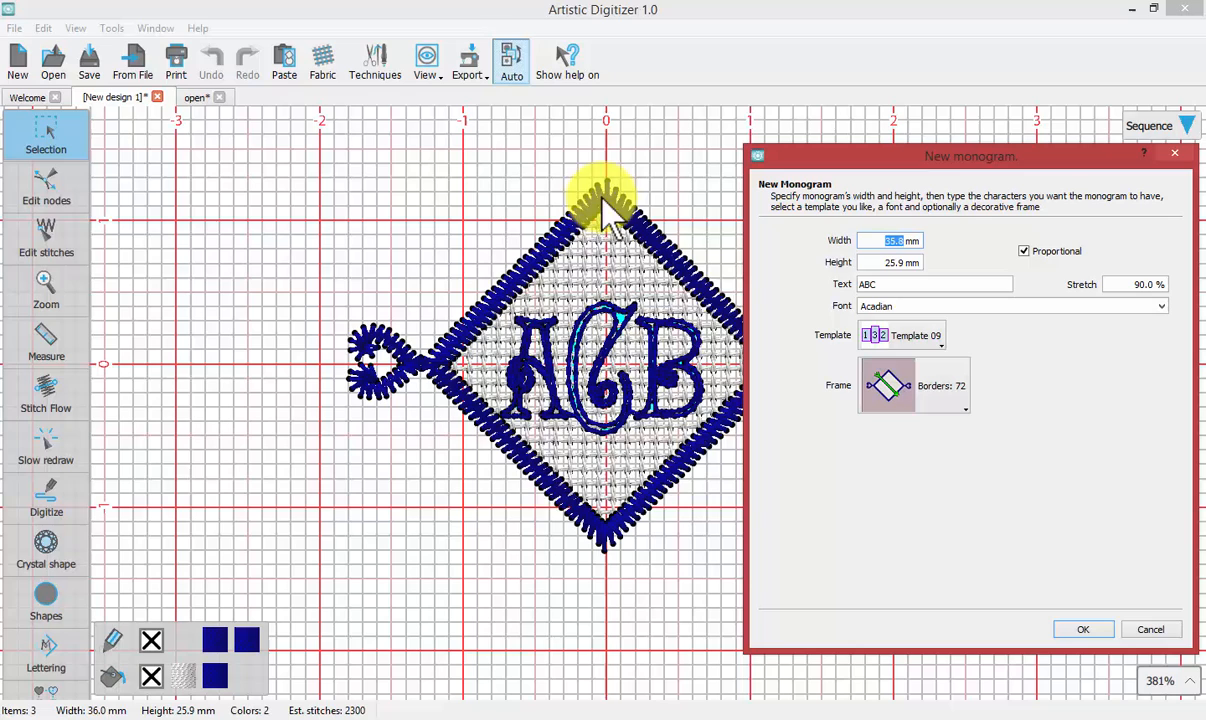
mouse_move(600, 490)
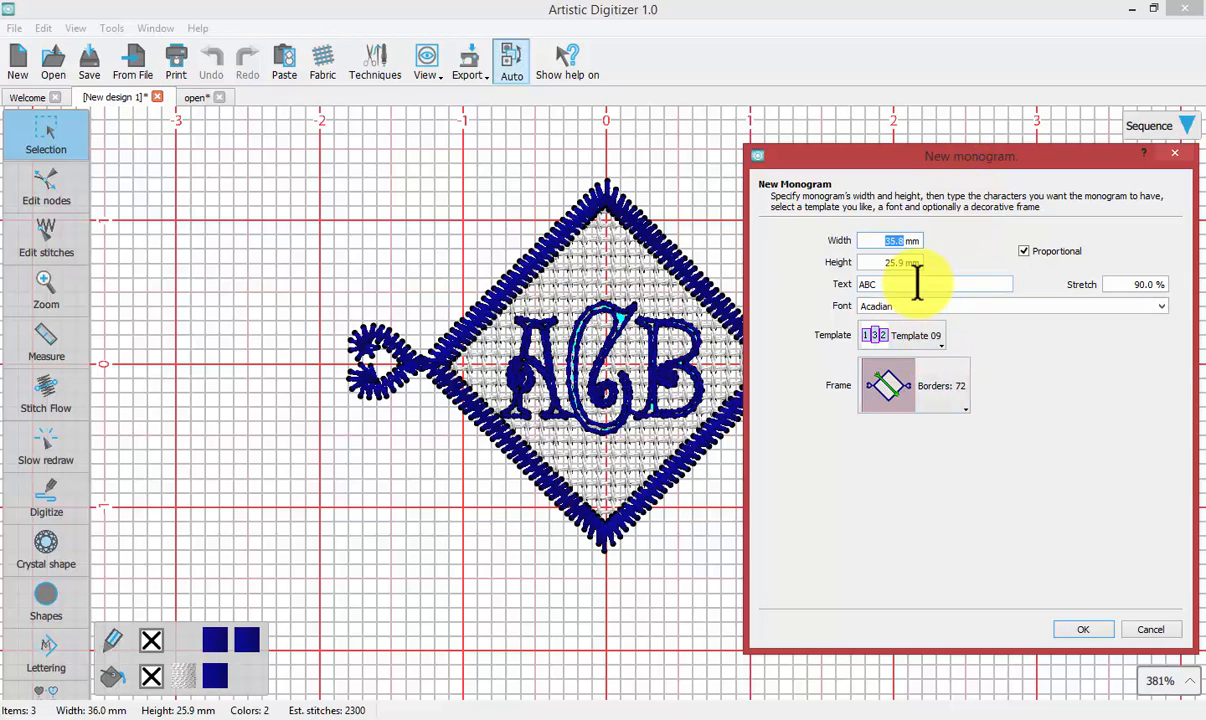
- Place the framed A-C-B monogram and open the diamond frame for node editing
left_click(1083, 629)
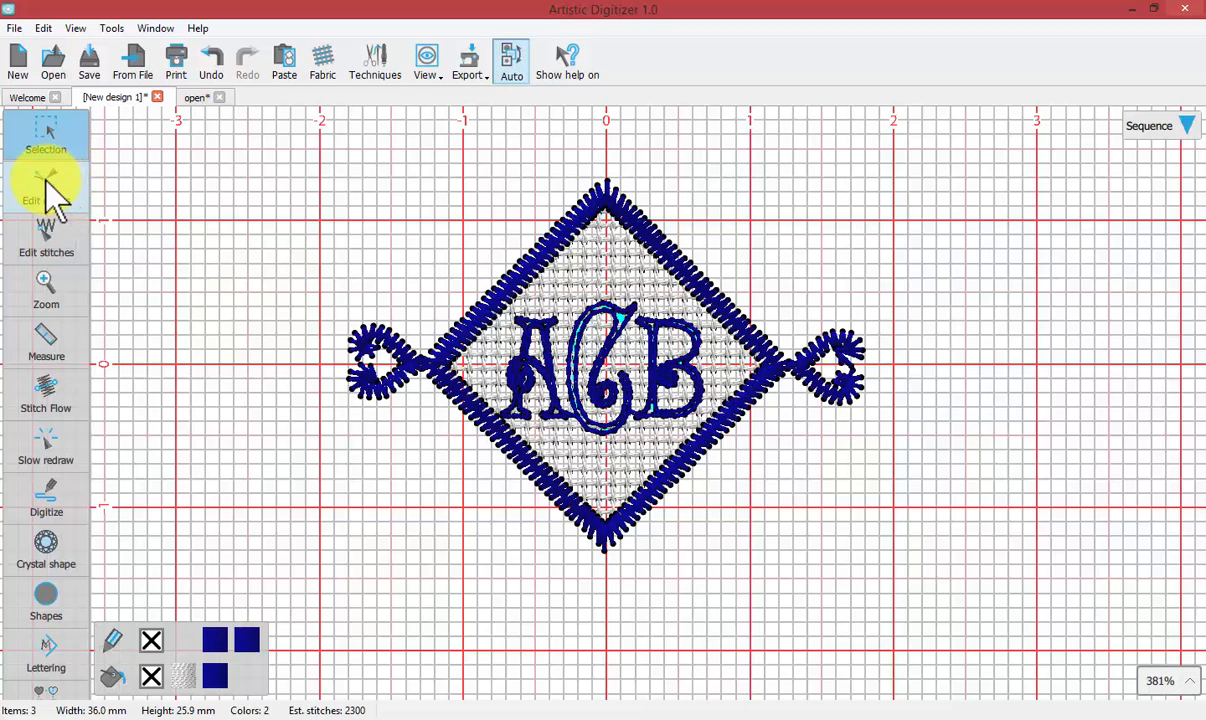
left_click(46, 190)
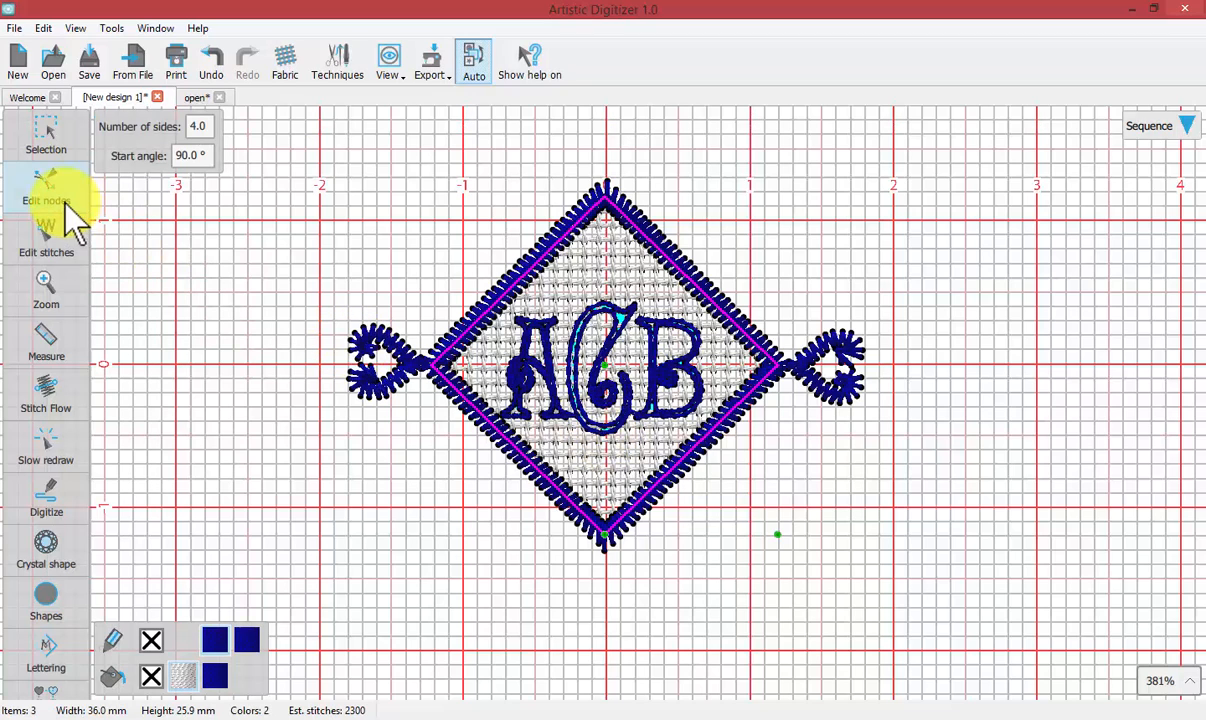
- Select the A-C-B lettering with Edit nodes and zoom in on the letters
left_click(46, 185)
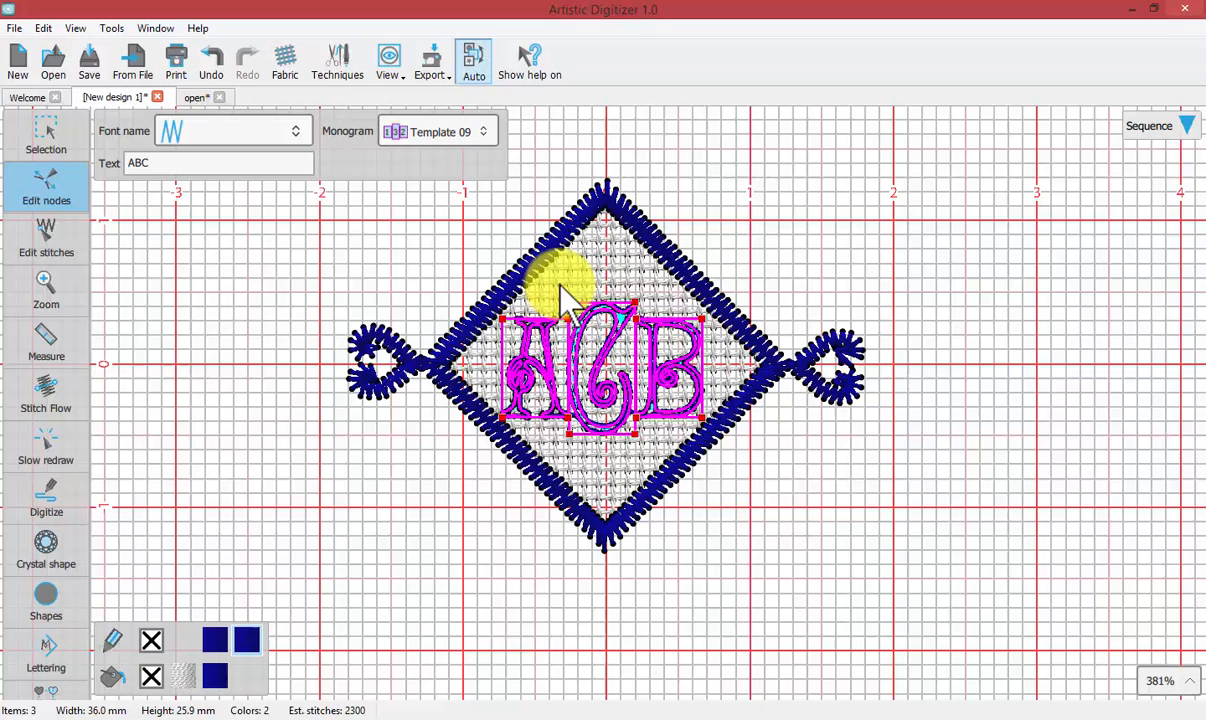
mouse_move(650, 360)
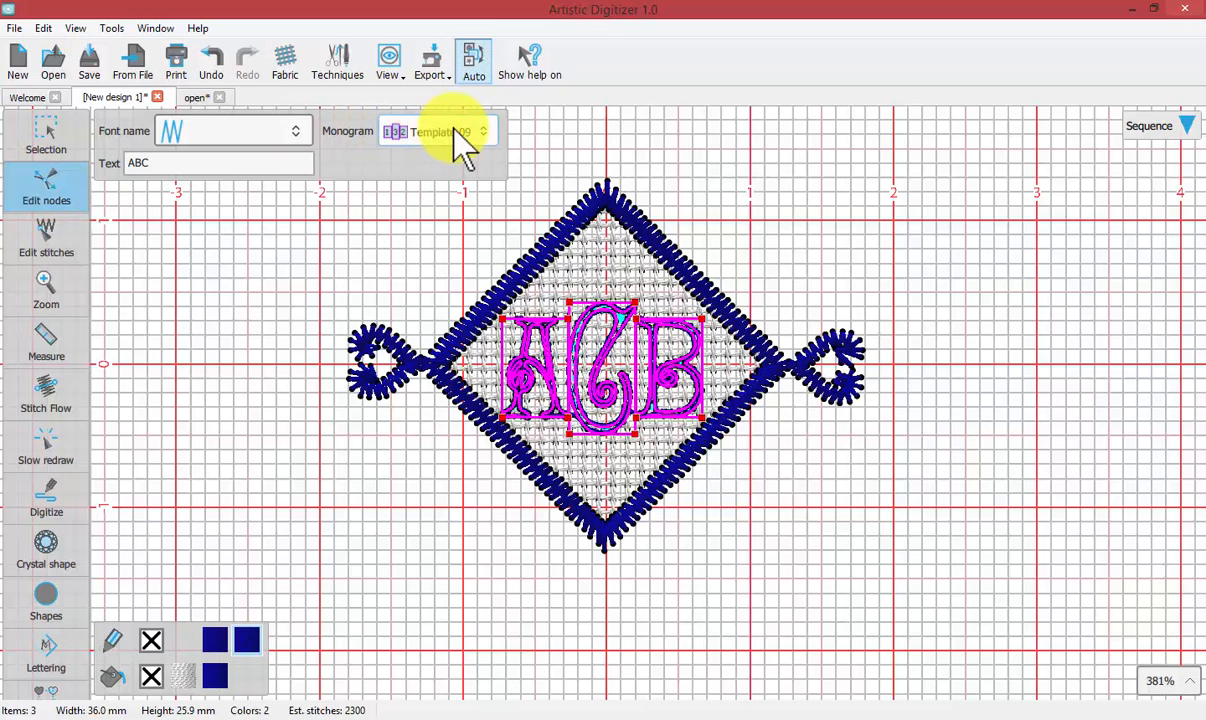
left_click(220, 162)
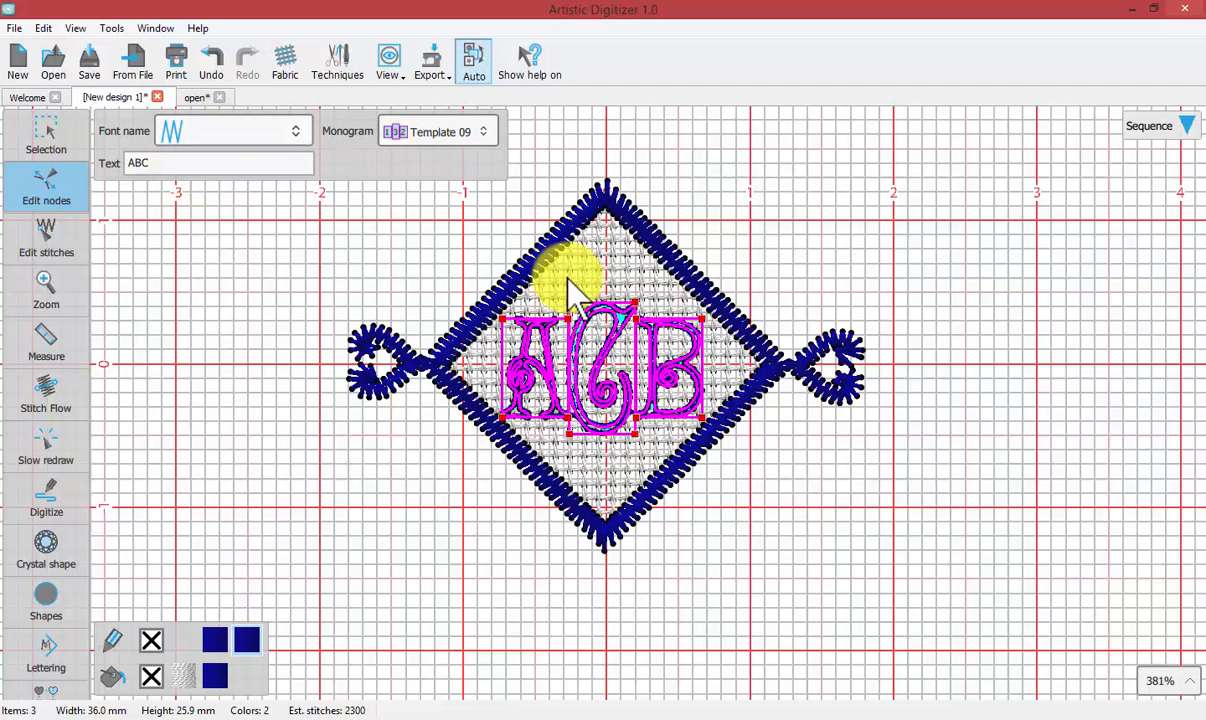
left_click(46, 290)
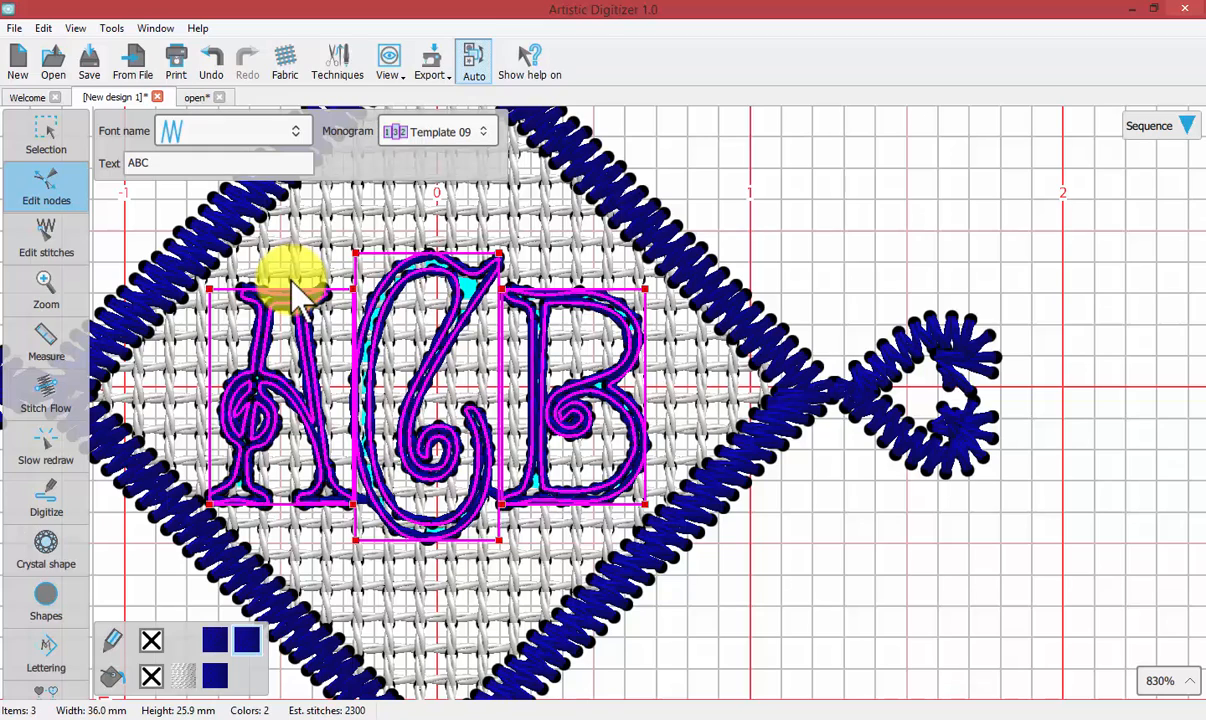
mouse_move(620, 315)
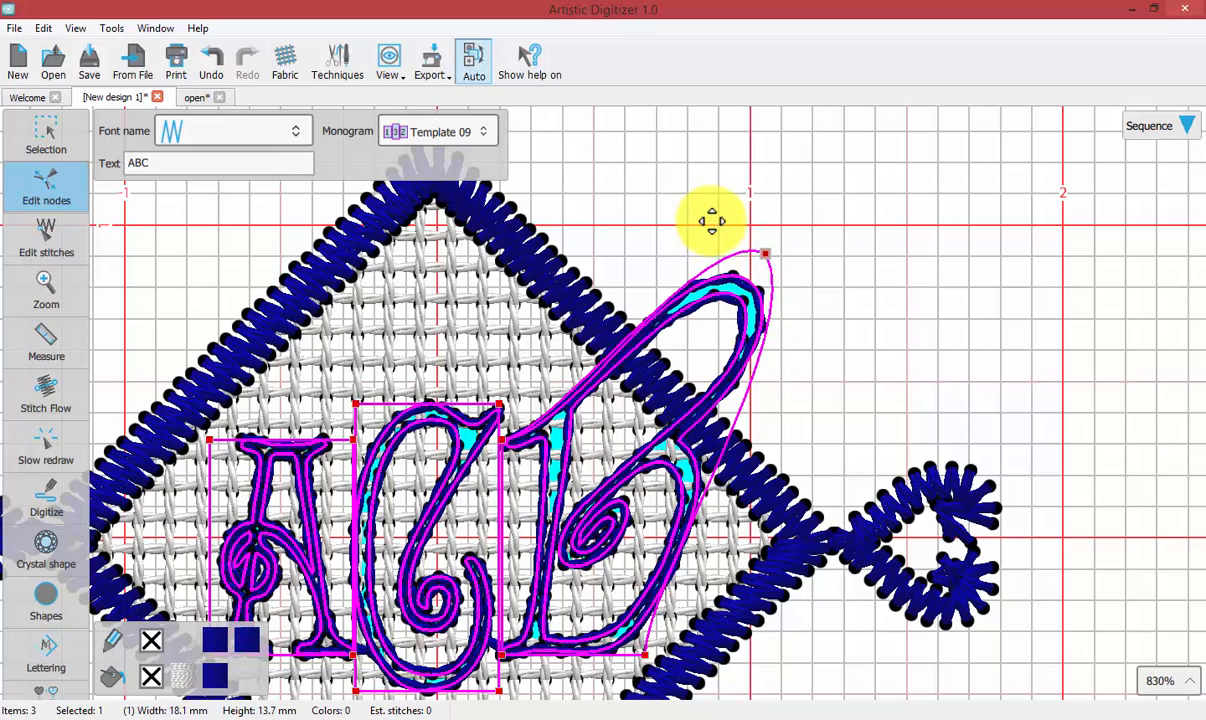
- Drag the top nodes of B, C and A upward to follow the diamond edges
left_click_drag(712, 220, 688, 400)
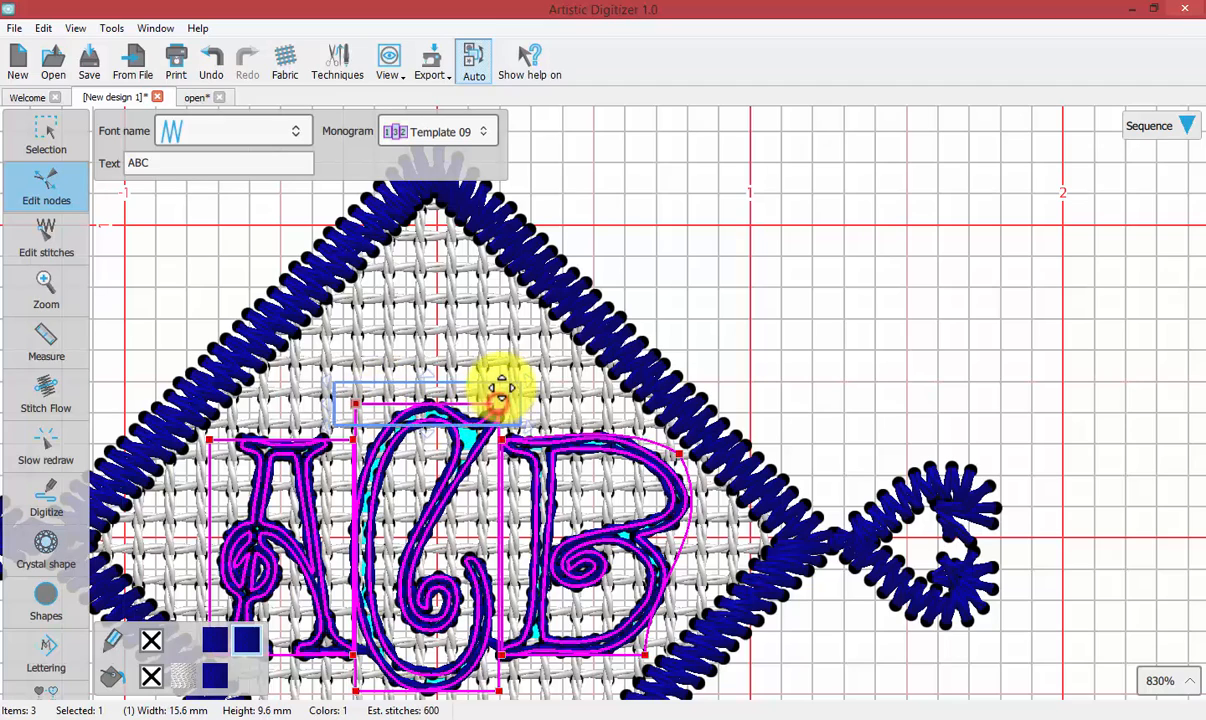
left_click_drag(500, 390, 500, 305)
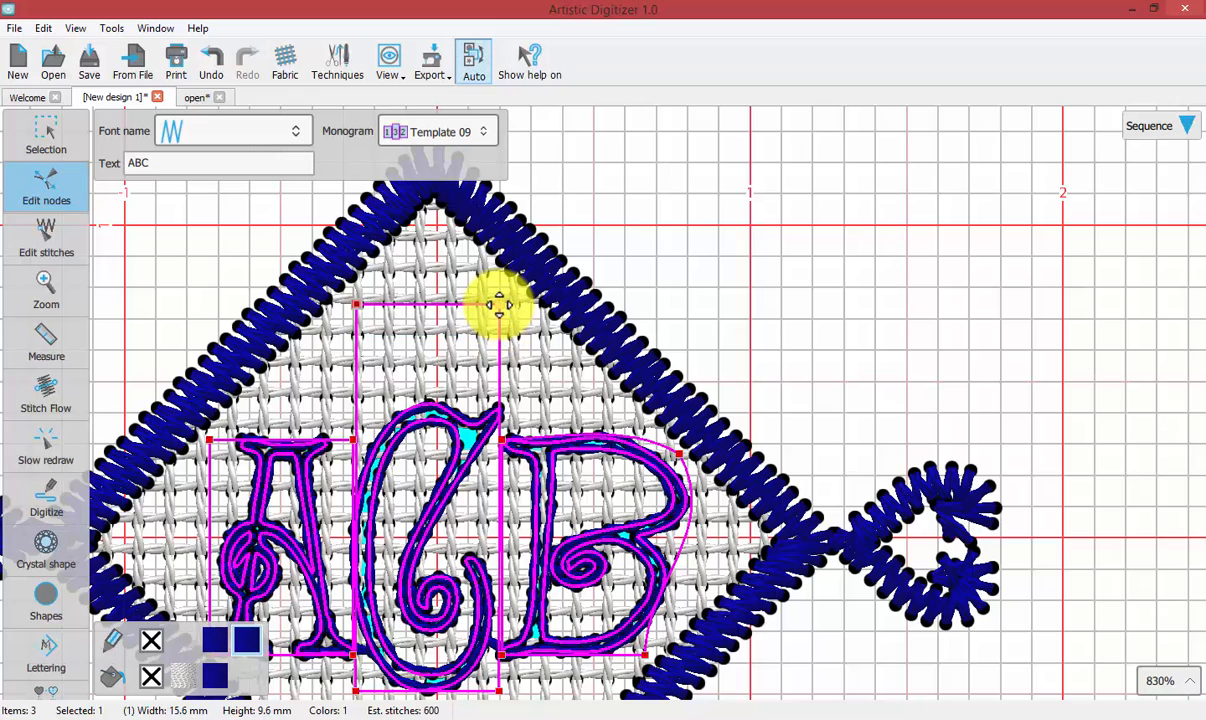
left_click_drag(500, 305, 505, 445)
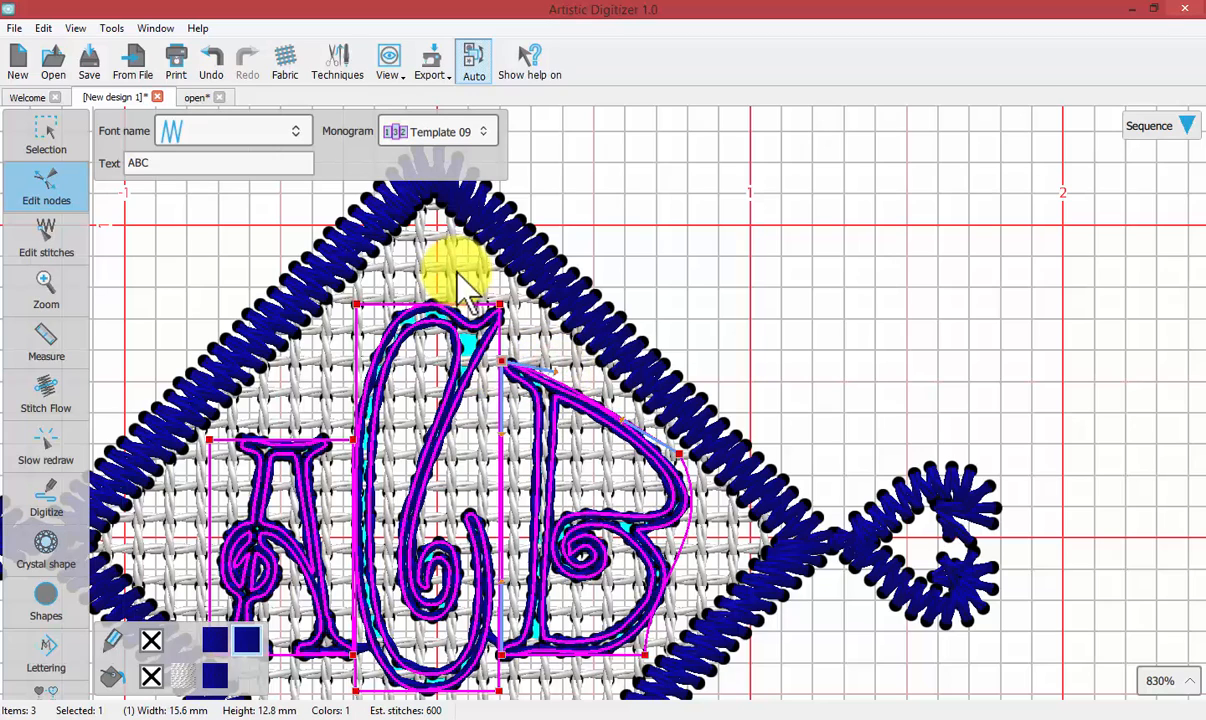
left_click_drag(460, 270, 355, 350)
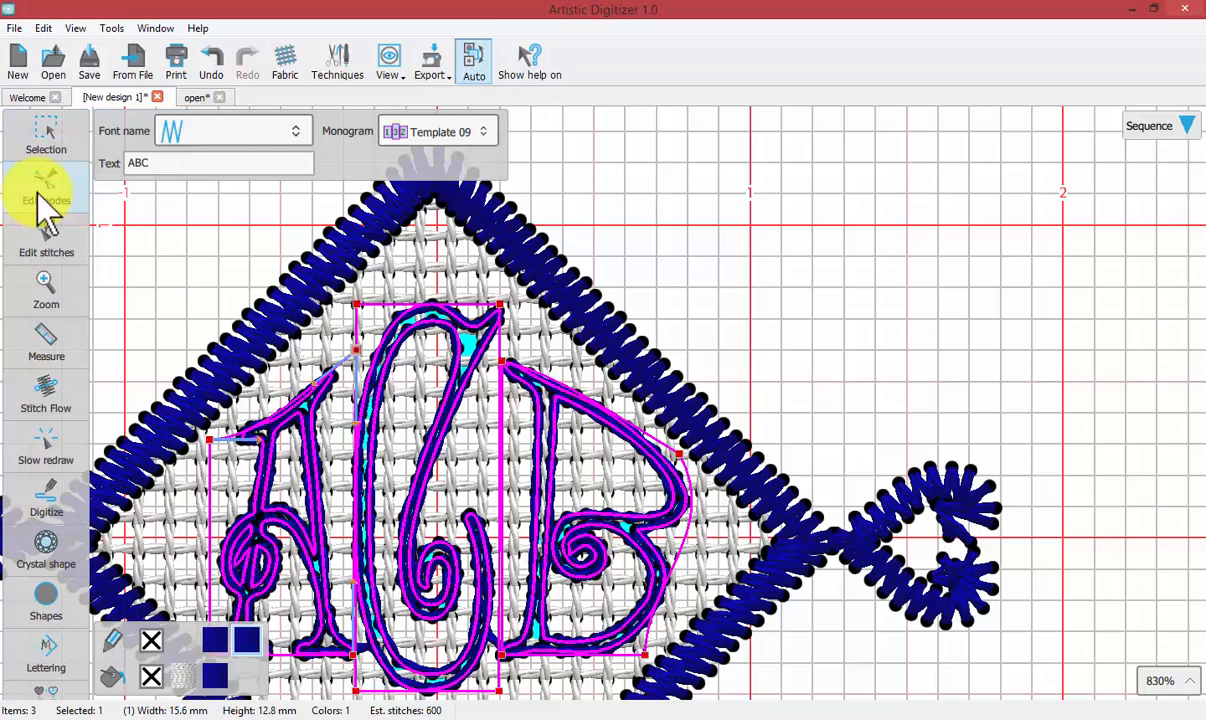
left_click(46, 185)
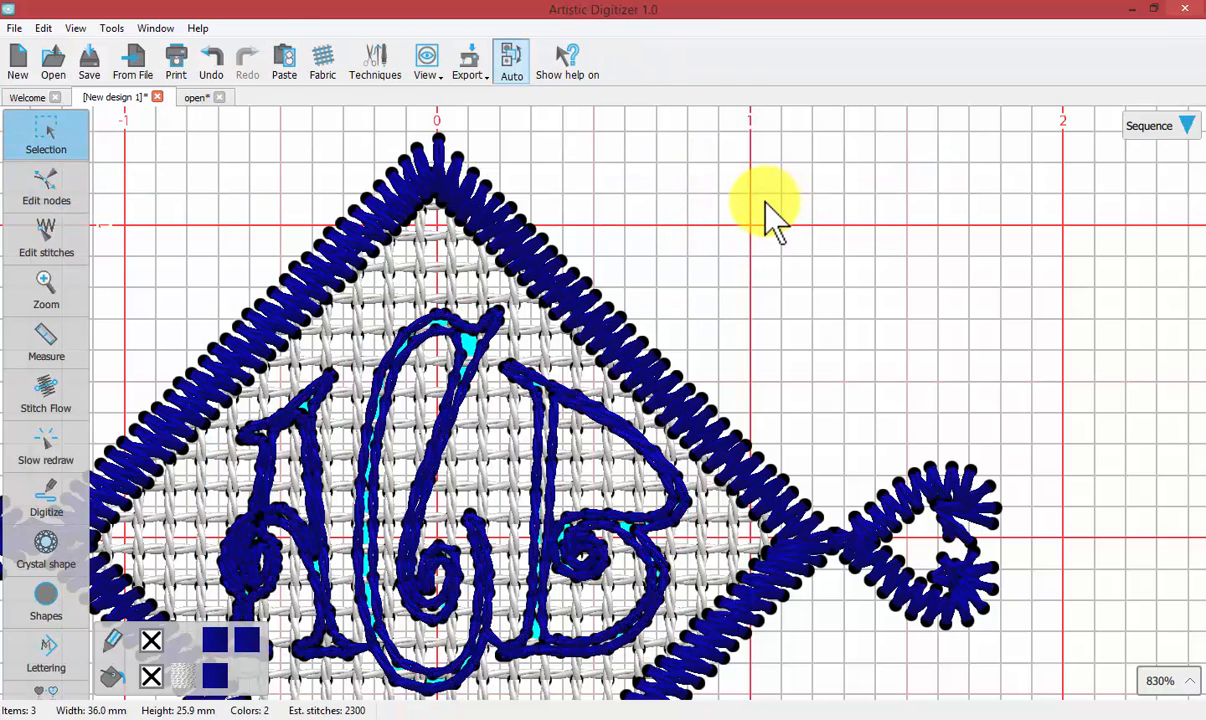
mouse_move(730, 225)
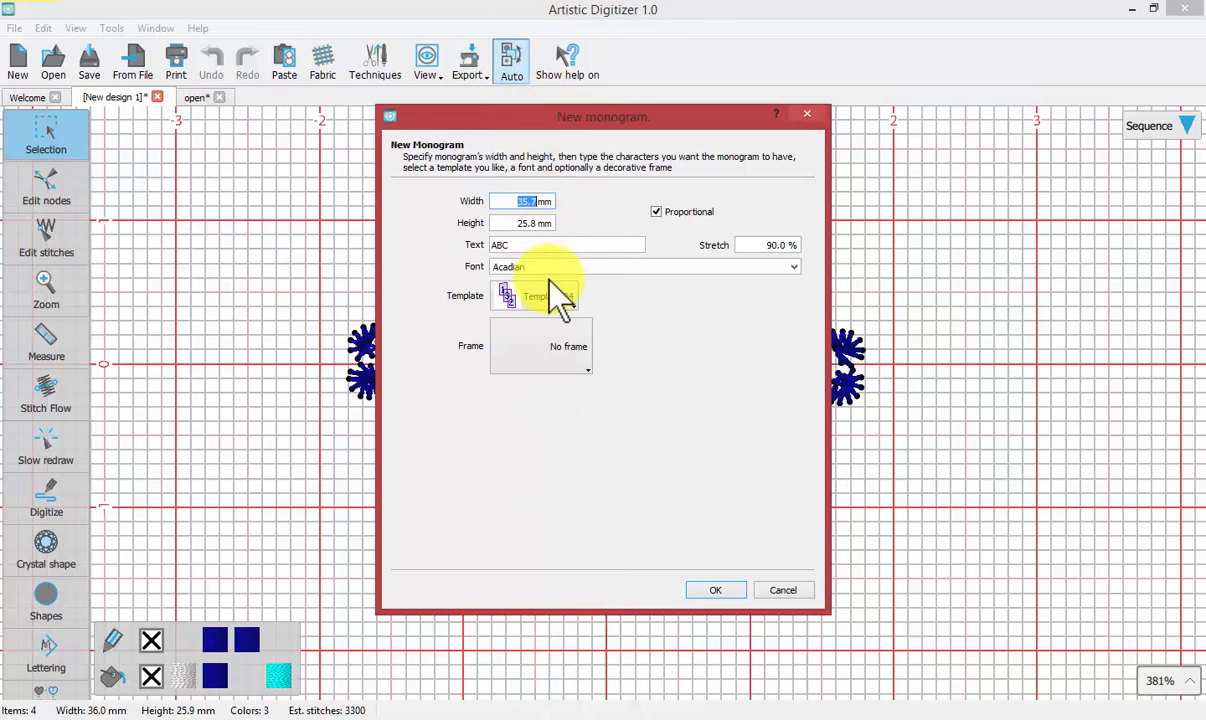
- Create the Template 04 ABC monogram below the diamond and give it turquoise thread
left_click(715, 589)
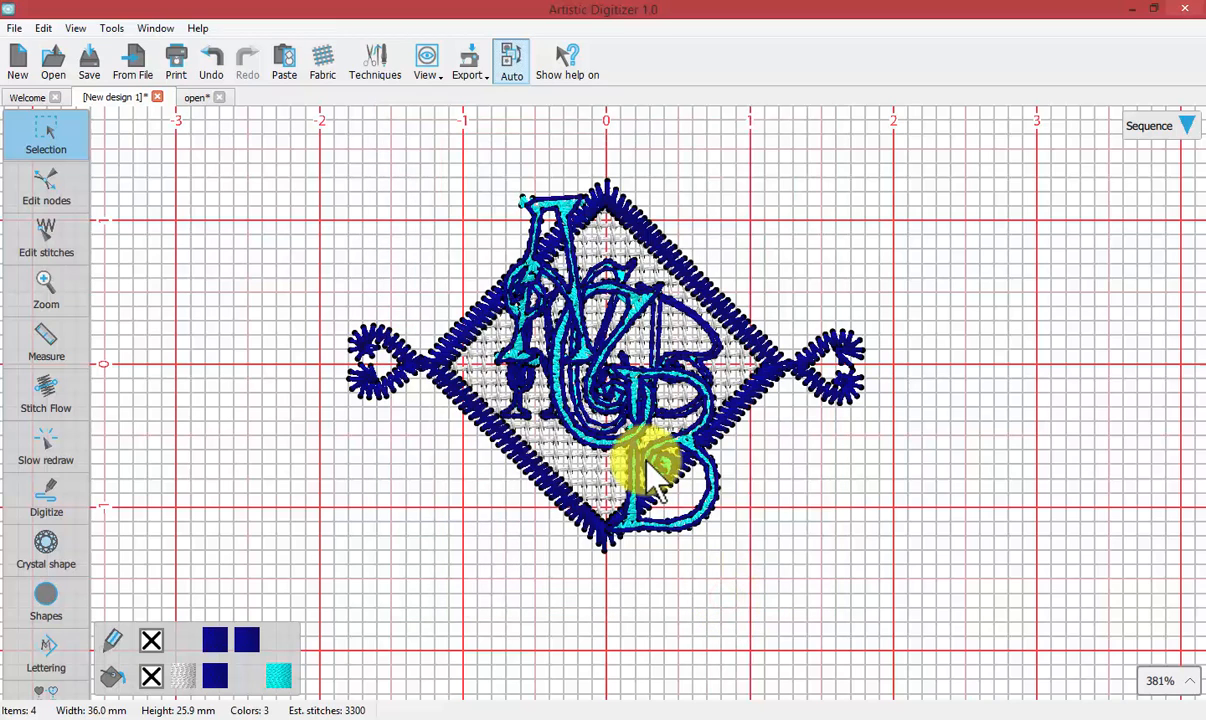
mouse_move(645, 410)
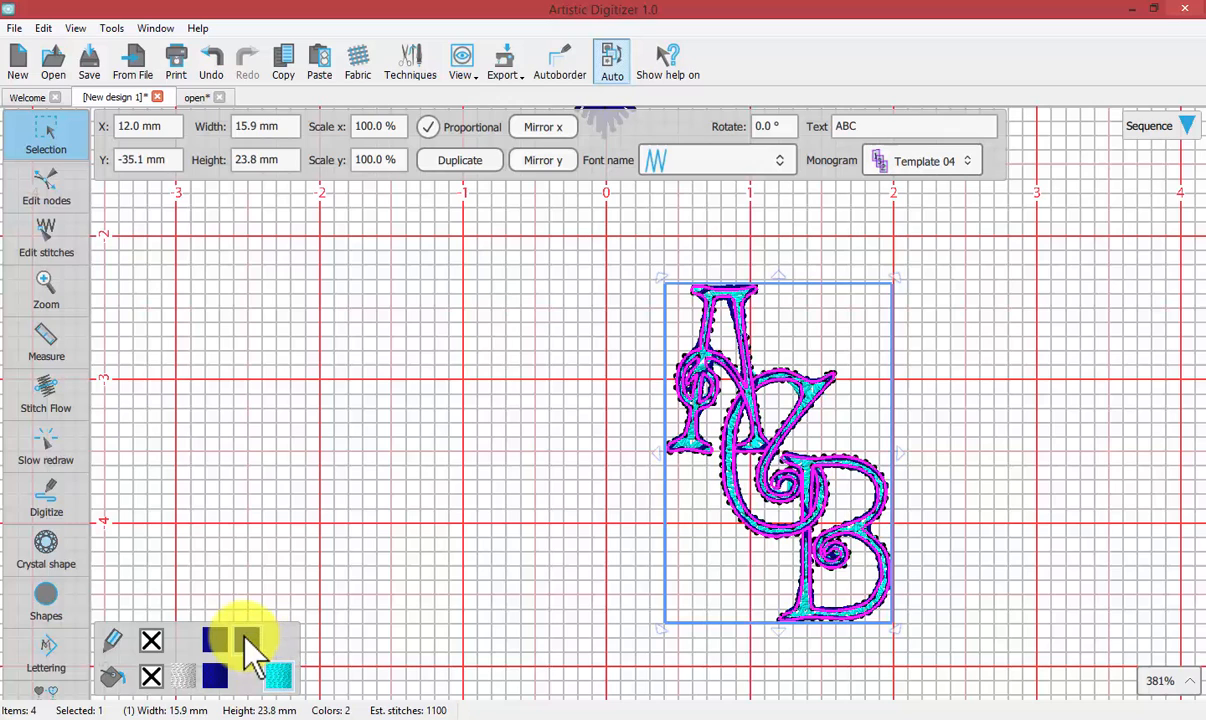
left_click(151, 641)
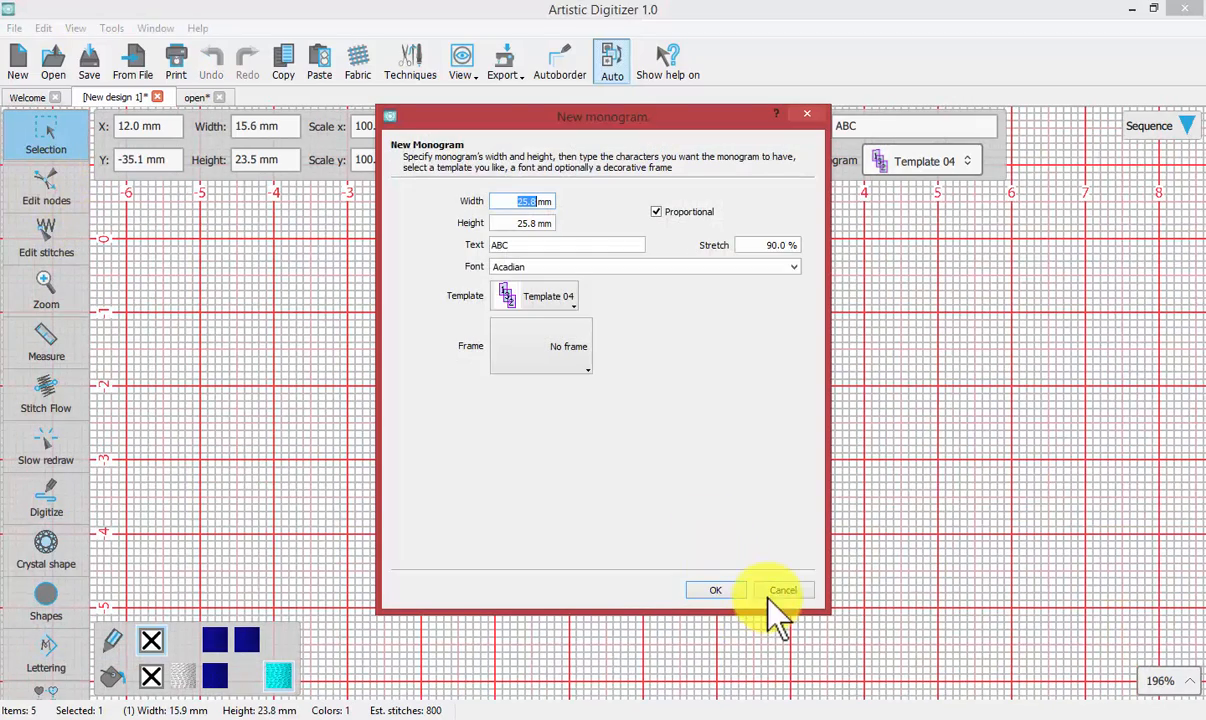
- Cancel the extra monogram setup and zoom in on the staggered monogram for node editing
left_click(715, 590)
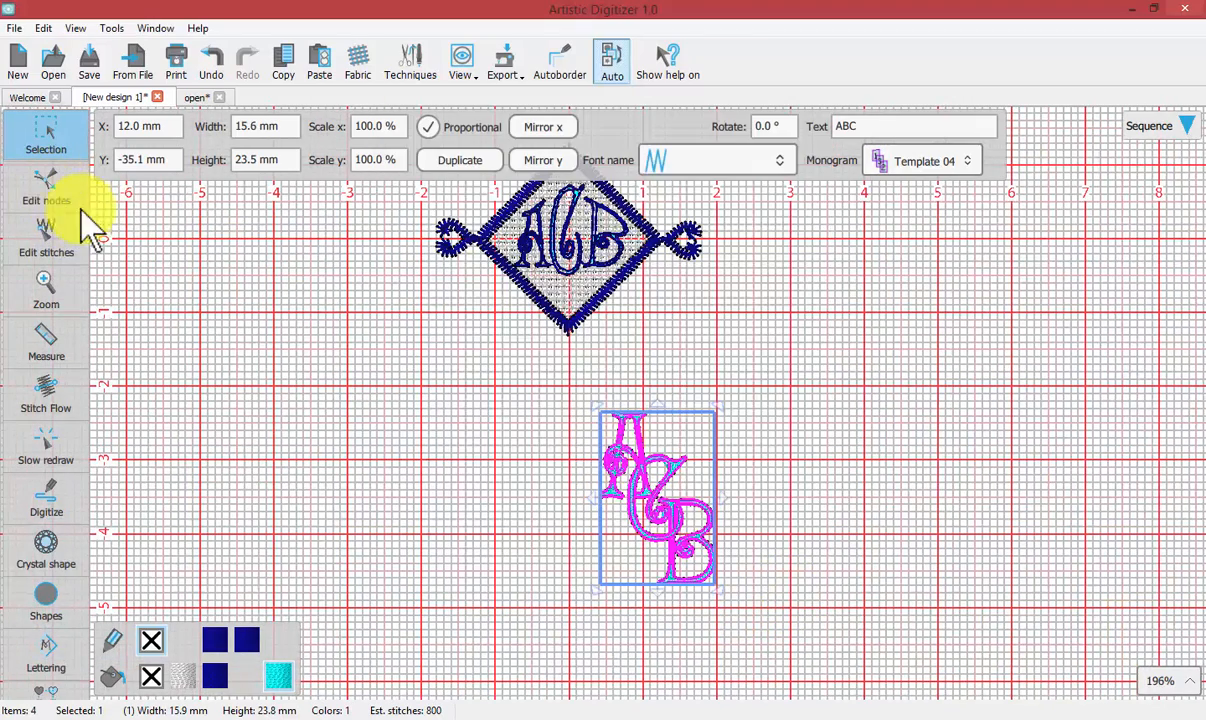
left_click(46, 190)
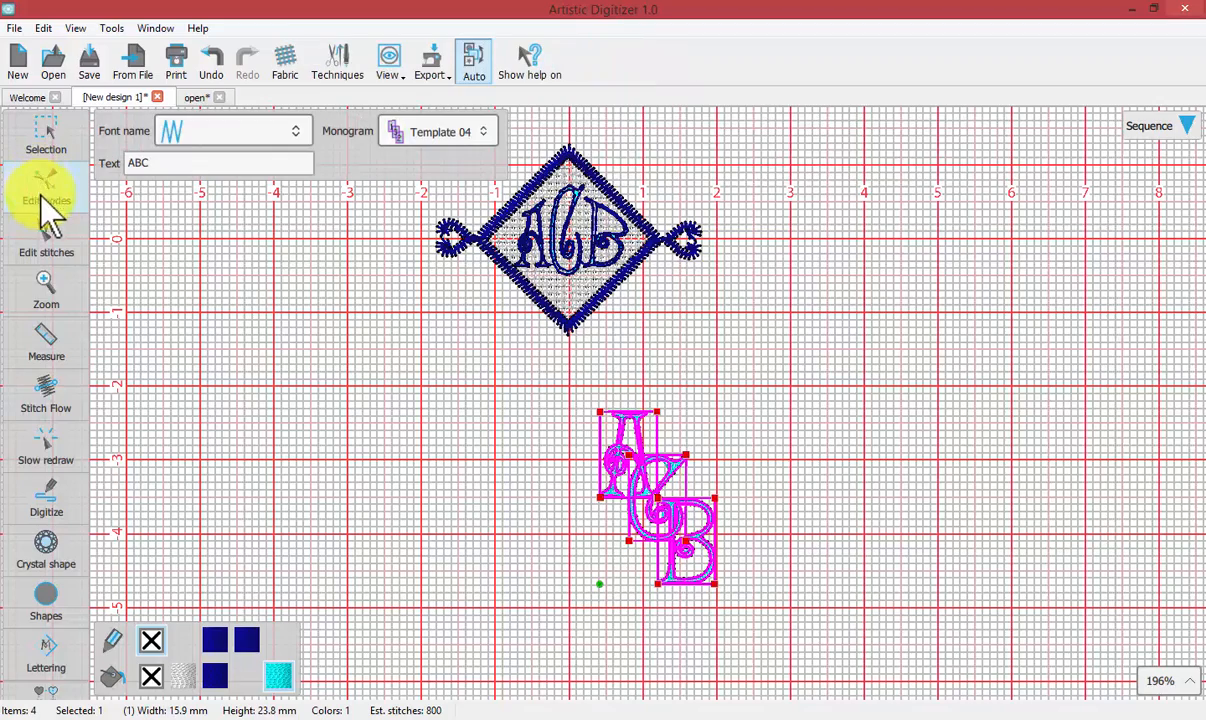
left_click(46, 290)
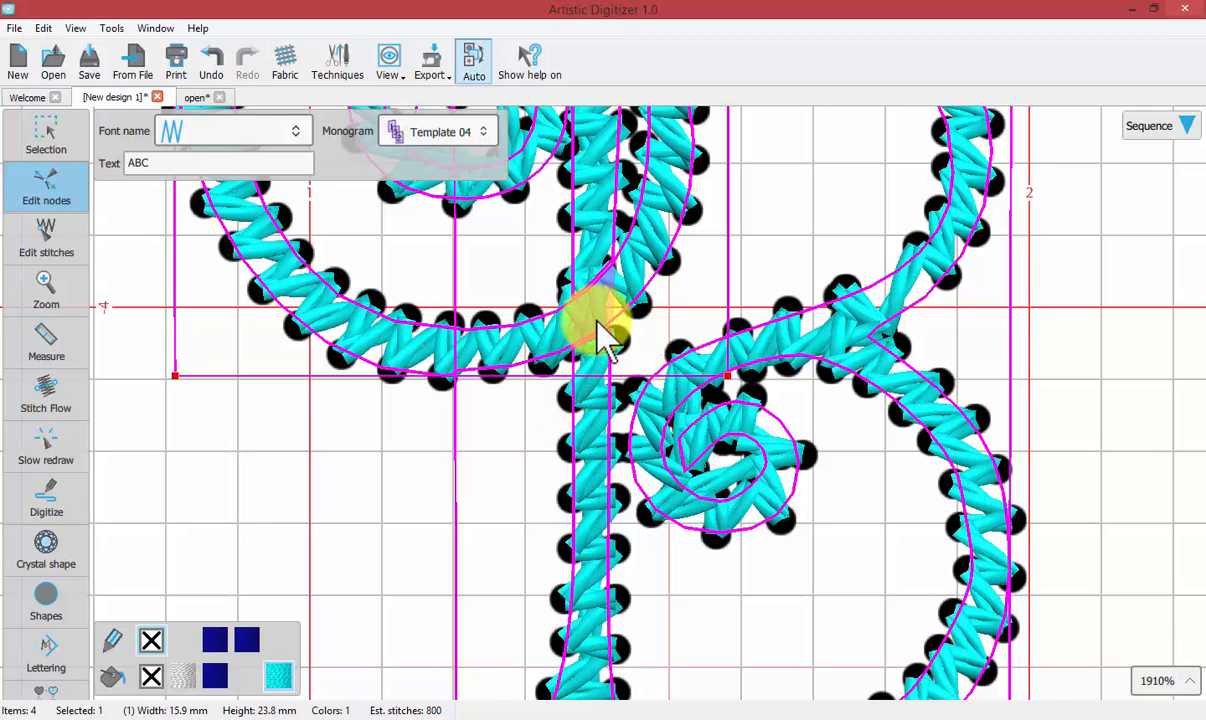
mouse_move(620, 400)
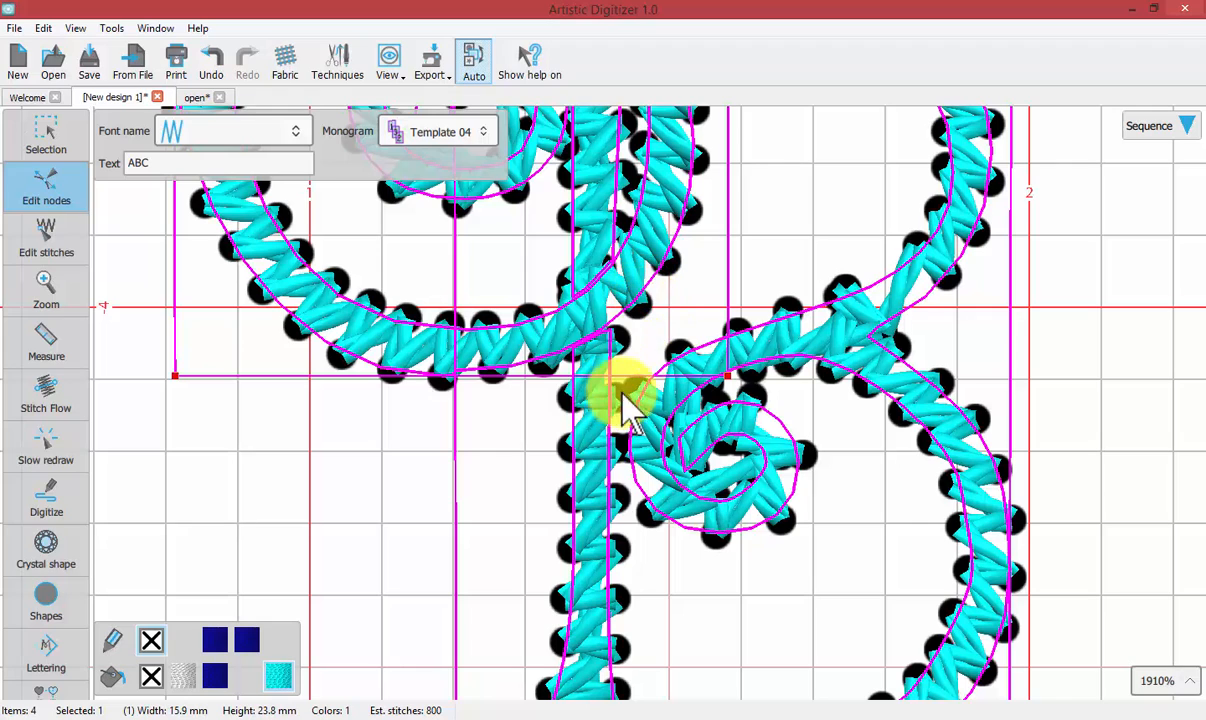
mouse_move(390, 340)
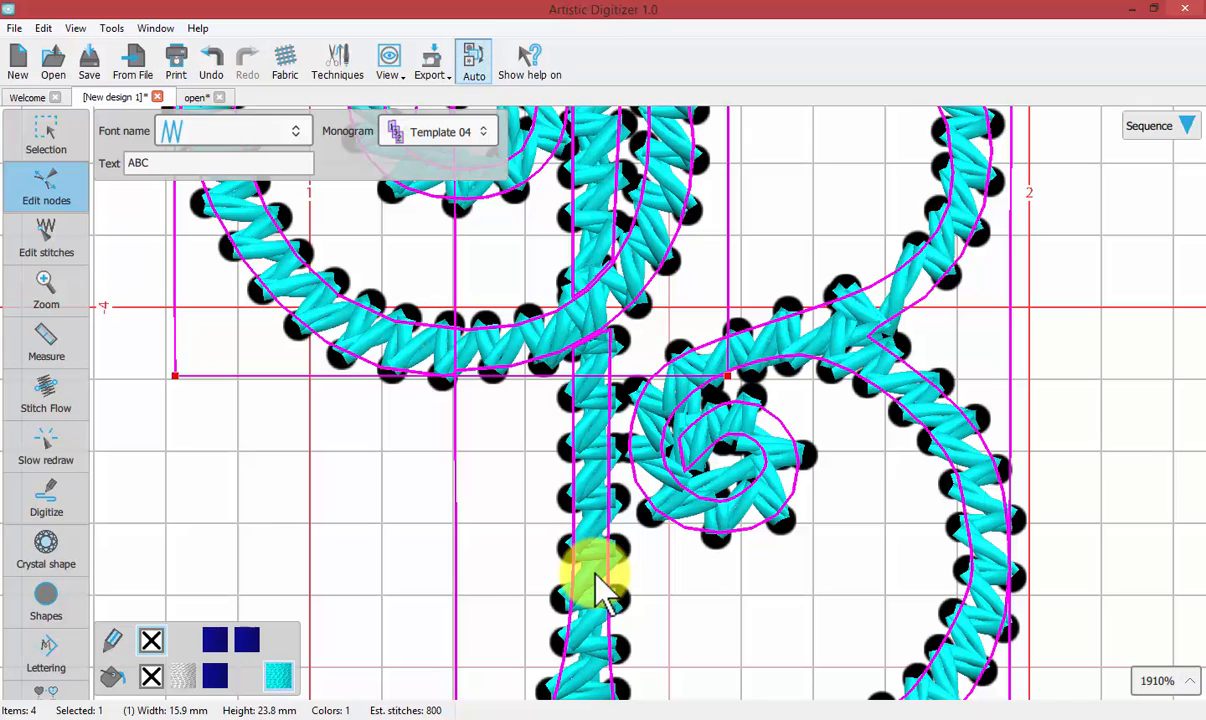
mouse_move(590, 470)
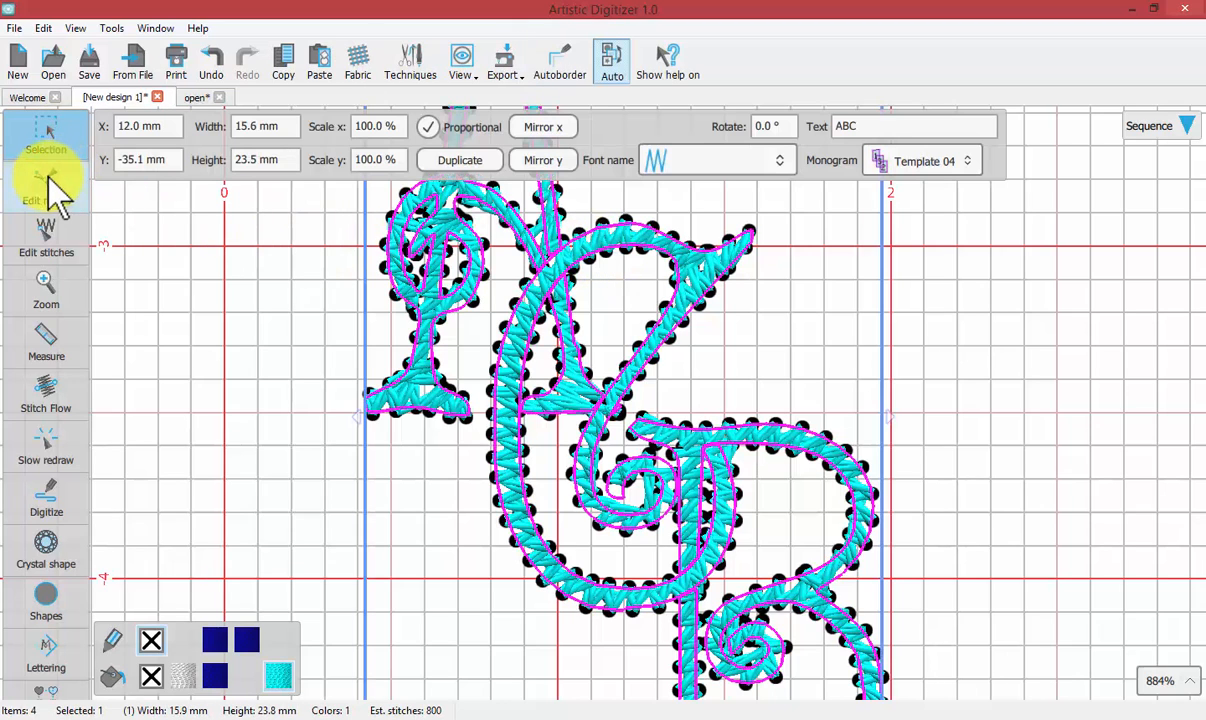
- Edit the crossing points between the A and C strokes with Edit nodes
left_click(46, 185)
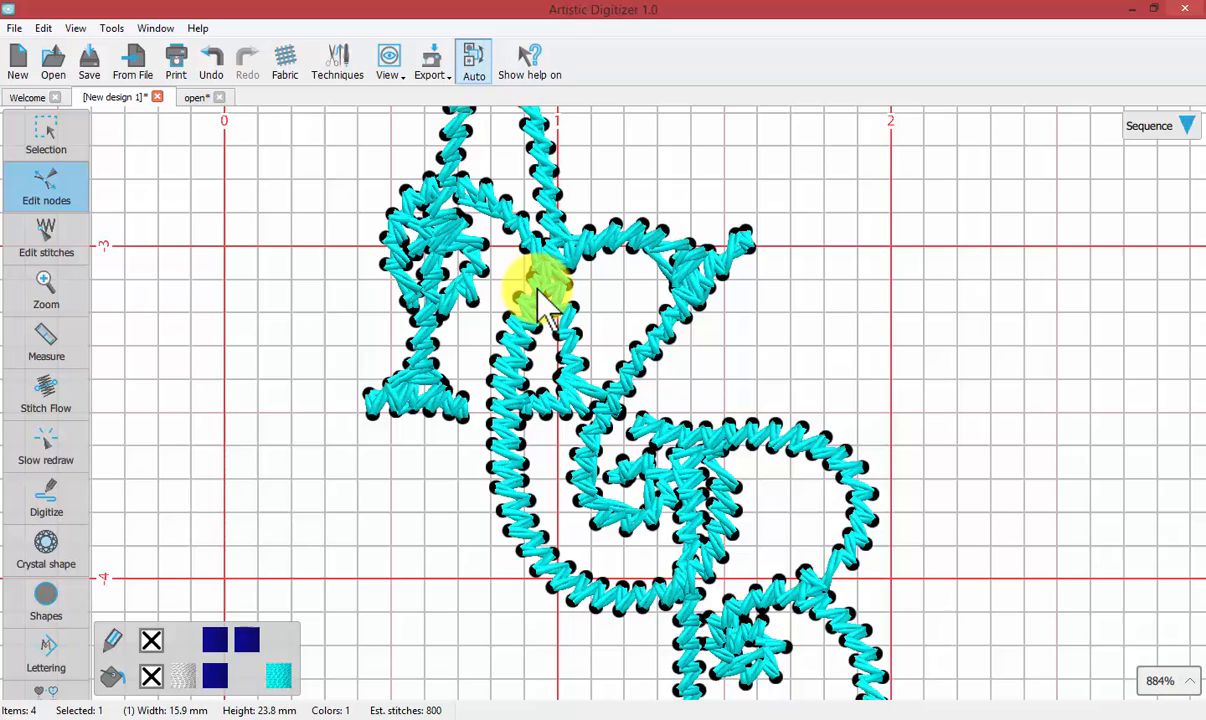
mouse_move(543, 310)
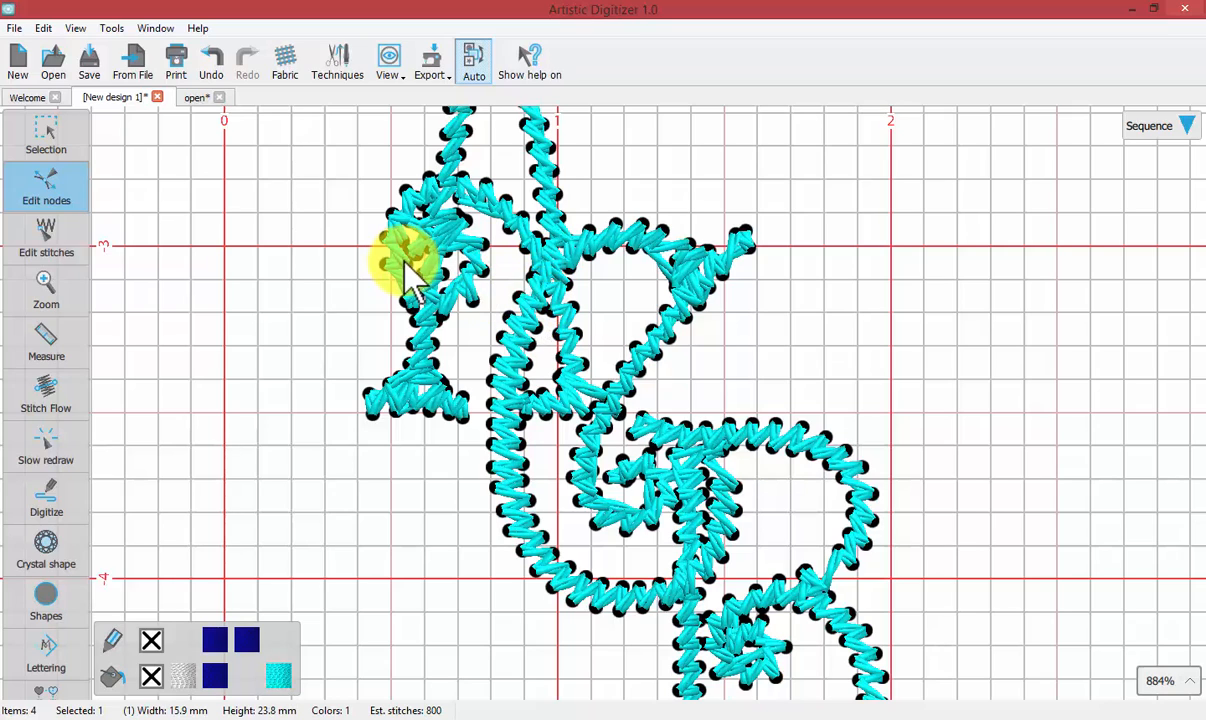
mouse_move(515, 350)
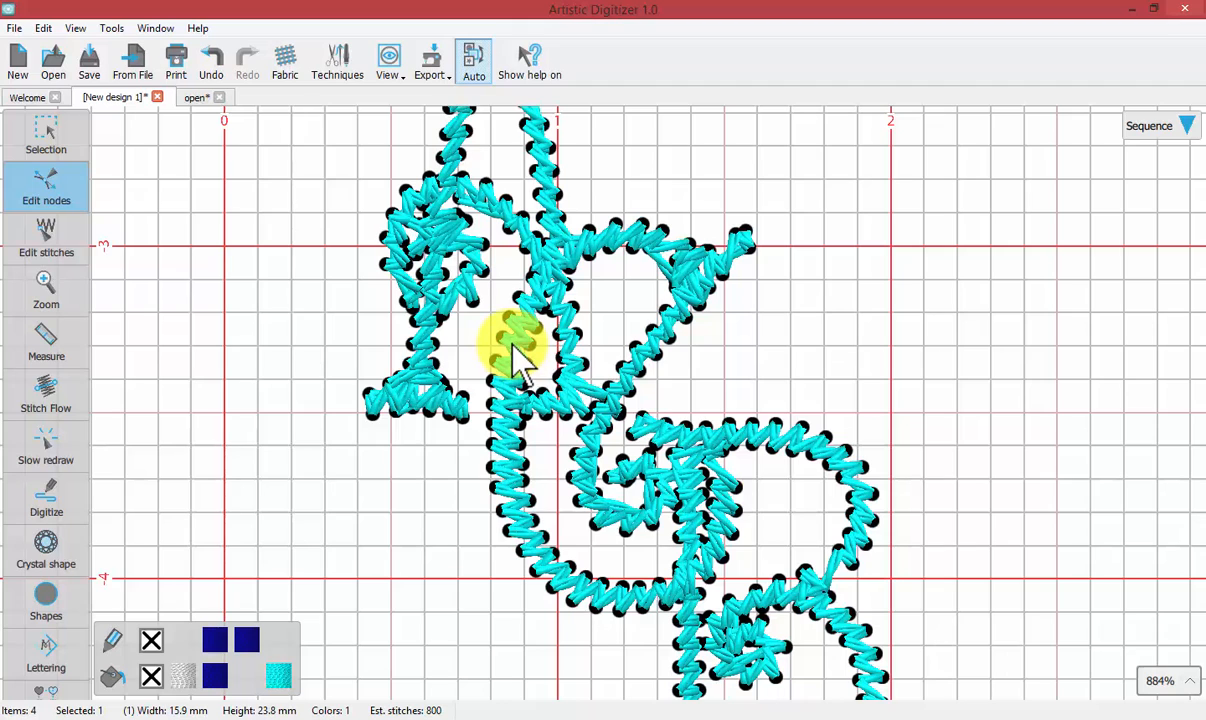